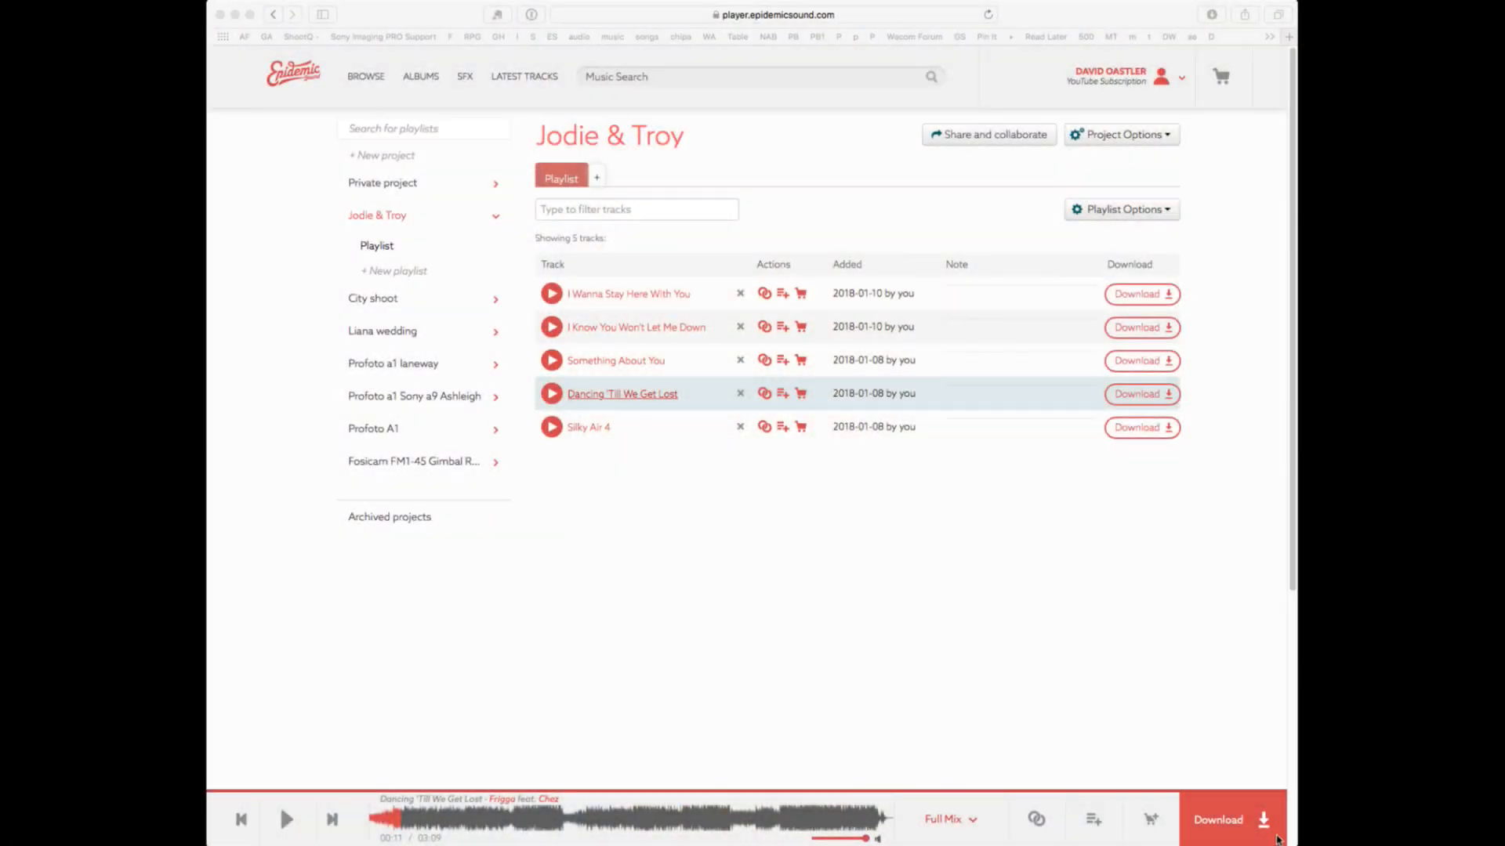
mouse_move(854, 672)
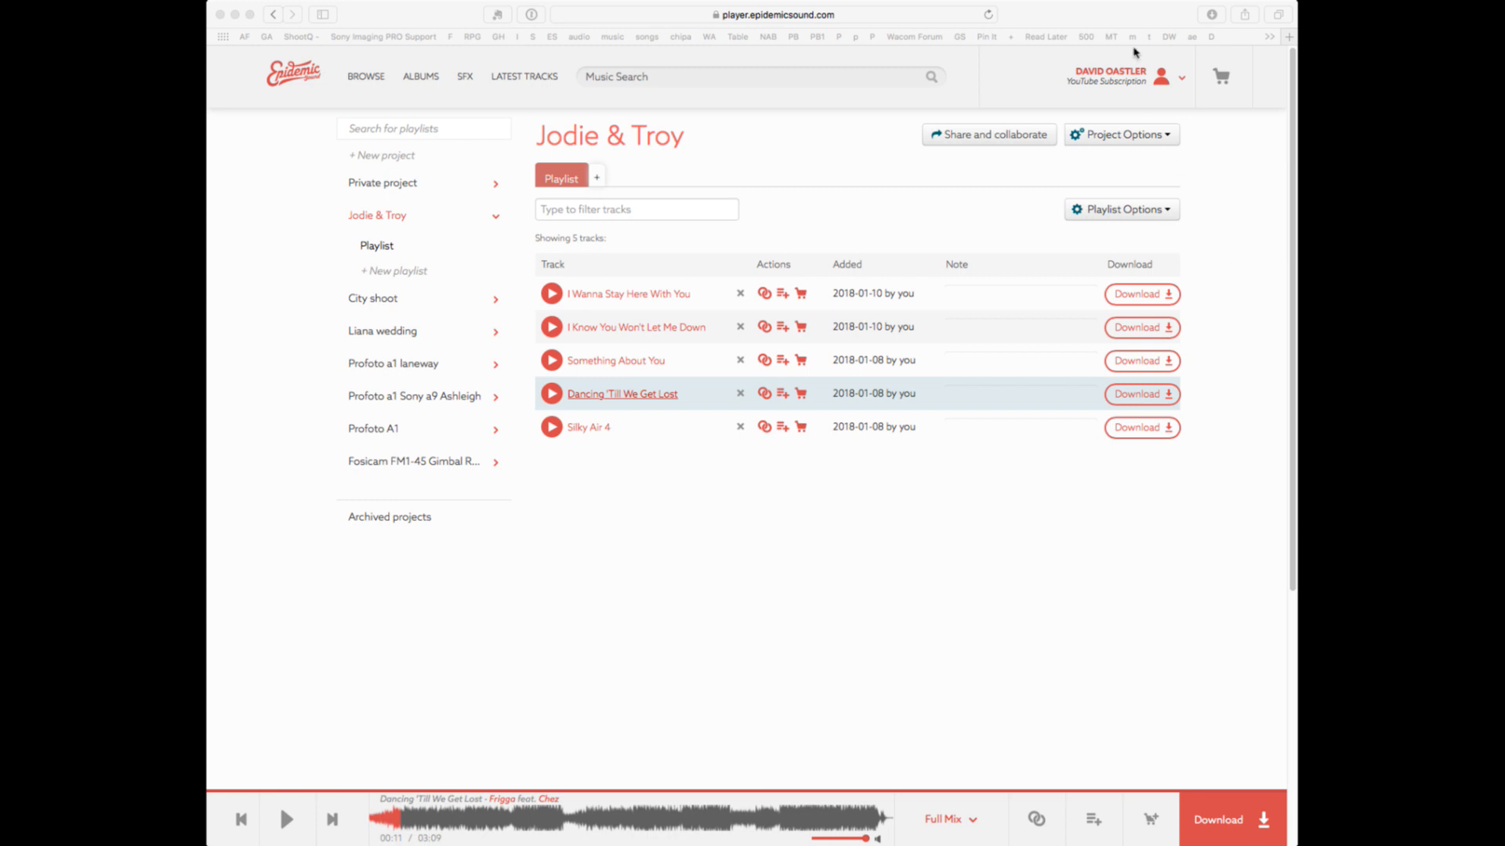
mouse_move(1129, 87)
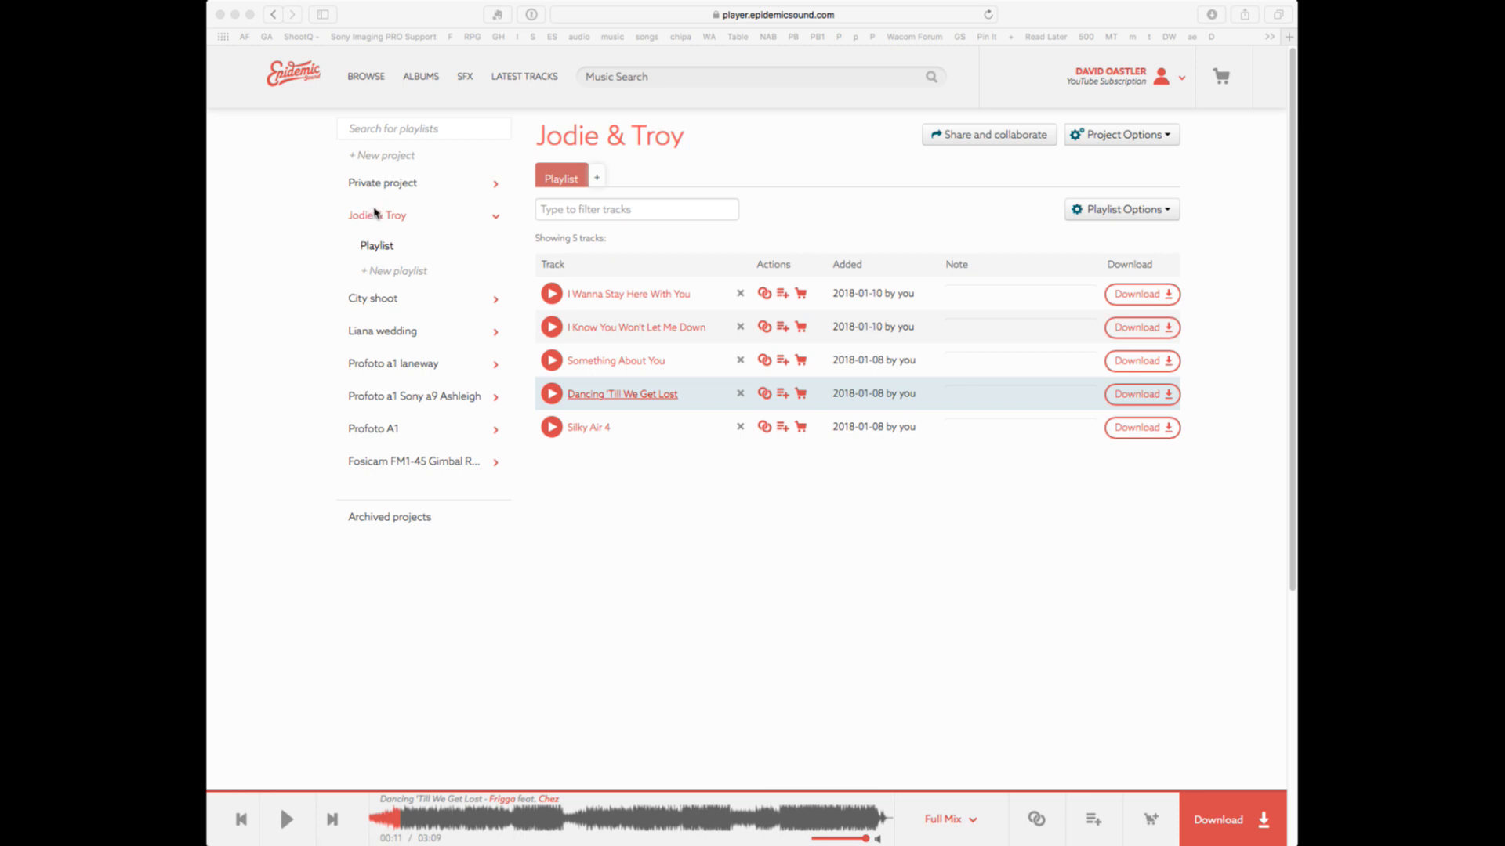
mouse_move(715, 291)
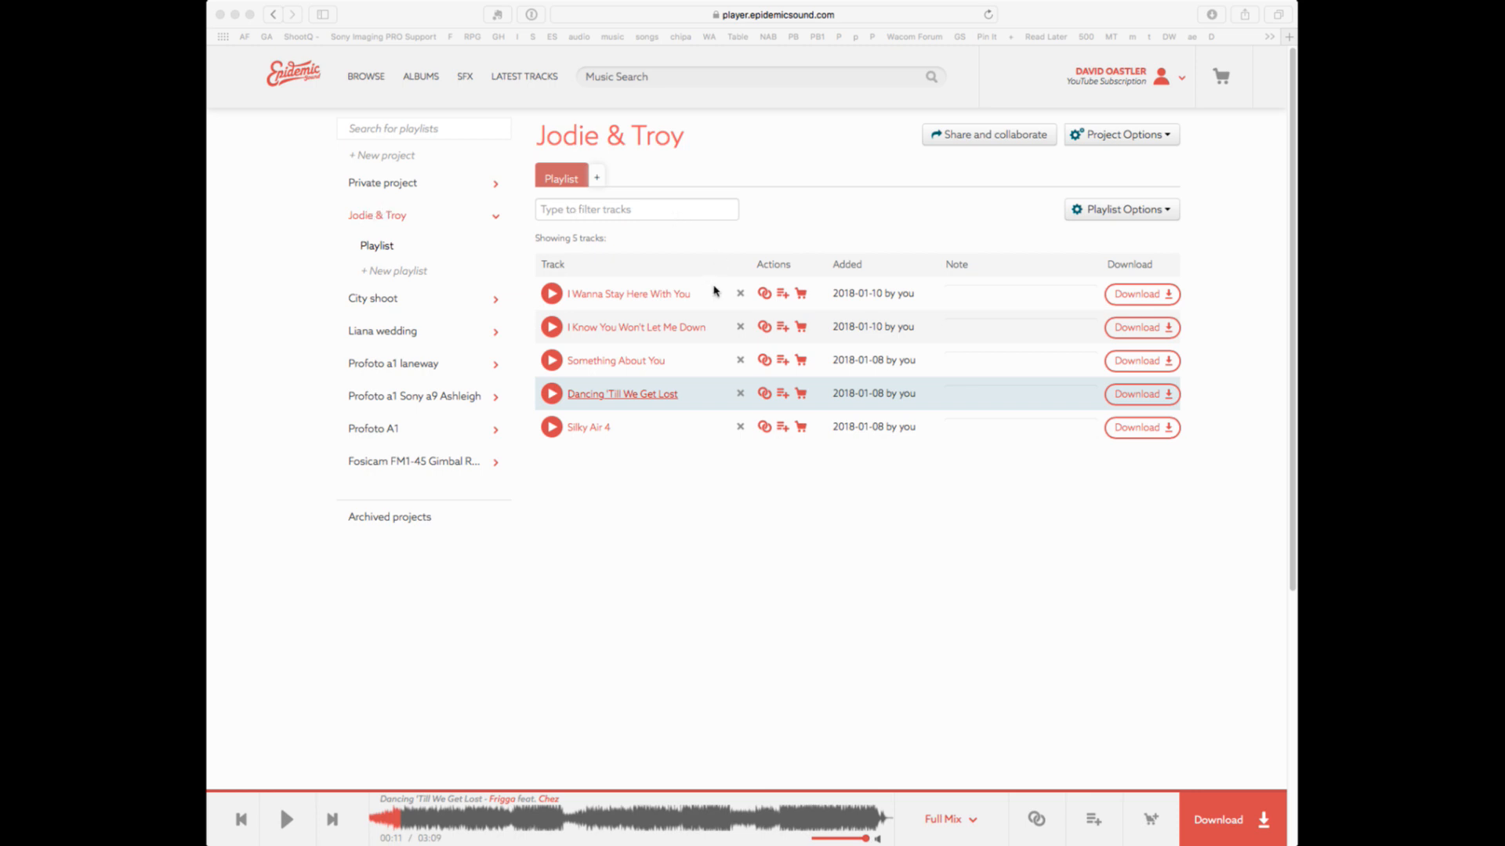
mouse_move(566, 329)
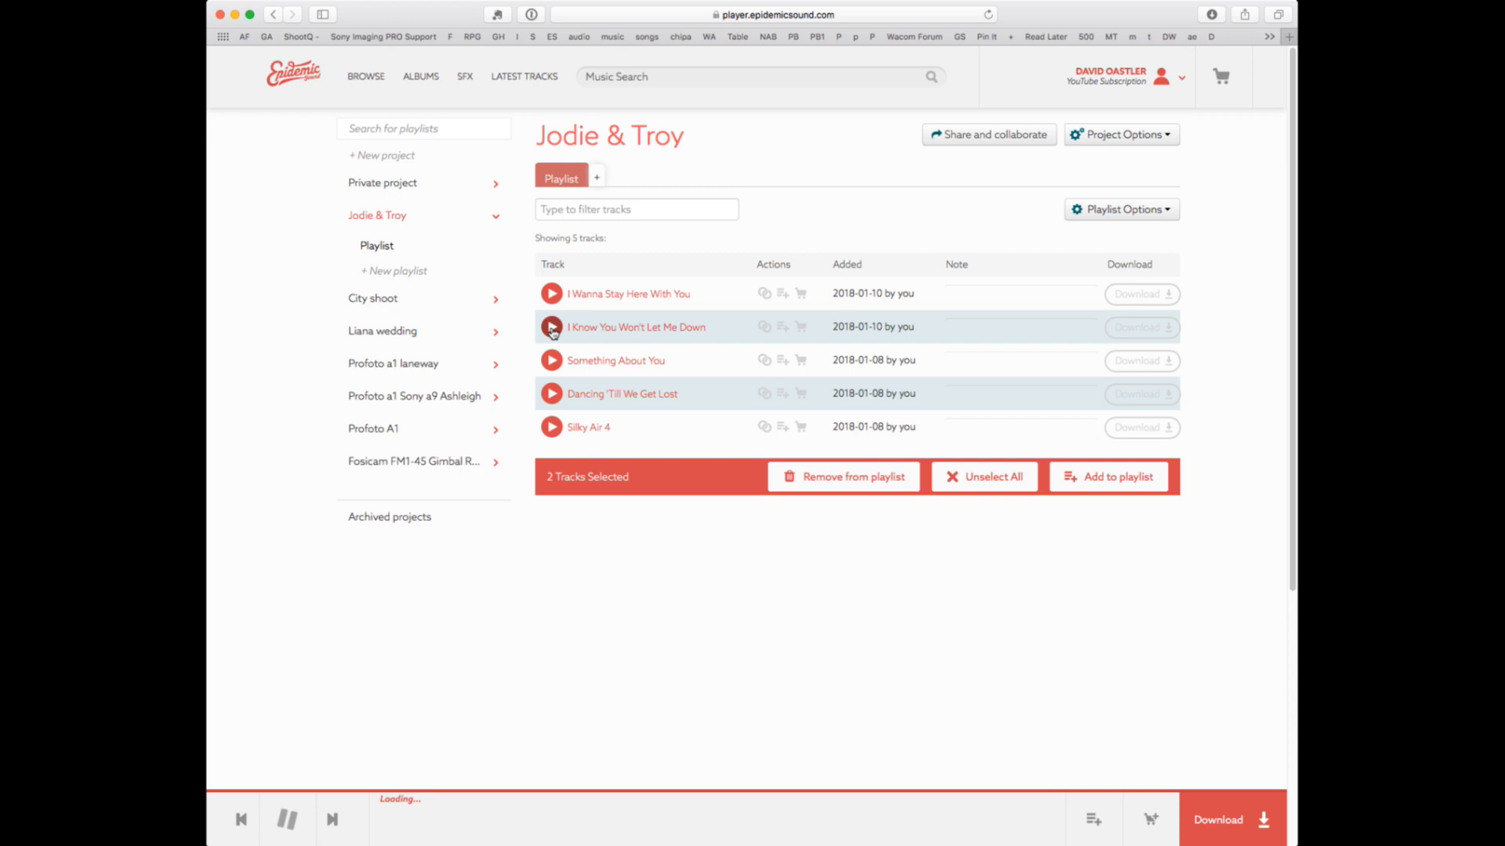
Step: Play, then pause, 'I Know You Won't Let Me Down' in Epidemic Sound
left_click(551, 327)
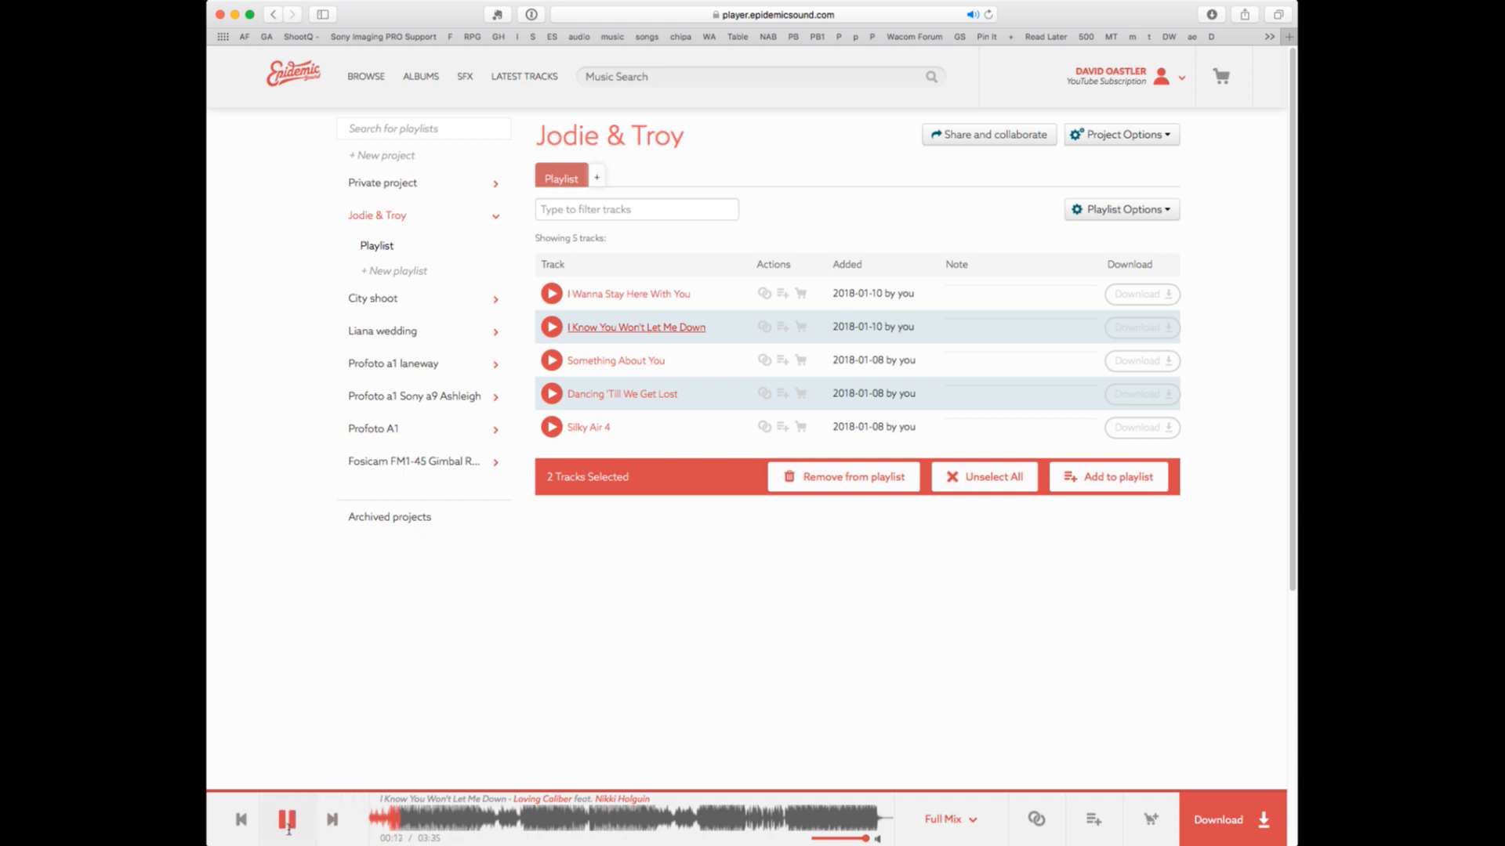
left_click(287, 819)
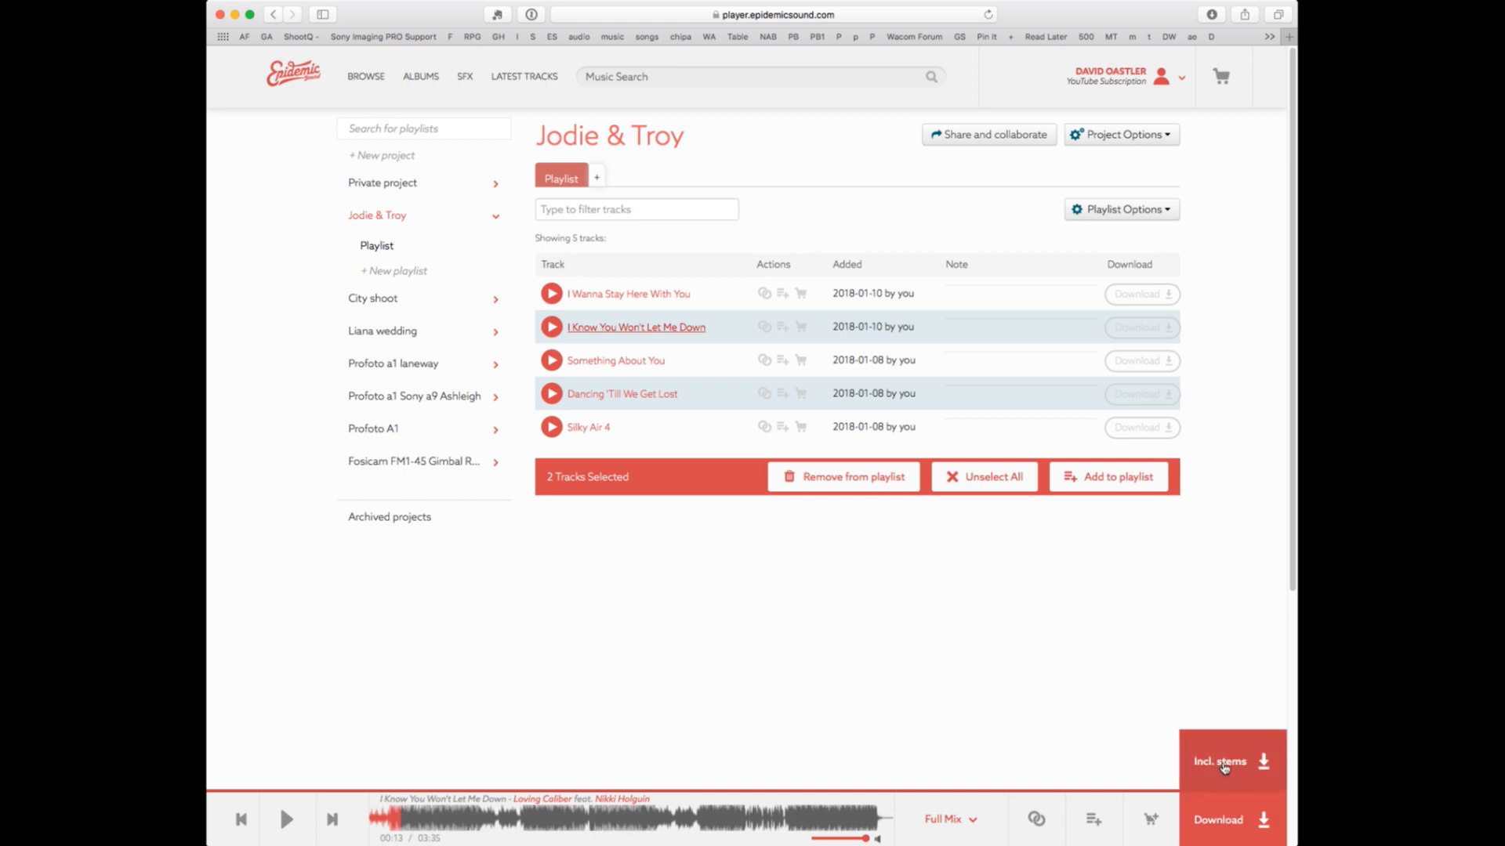
mouse_move(1215, 770)
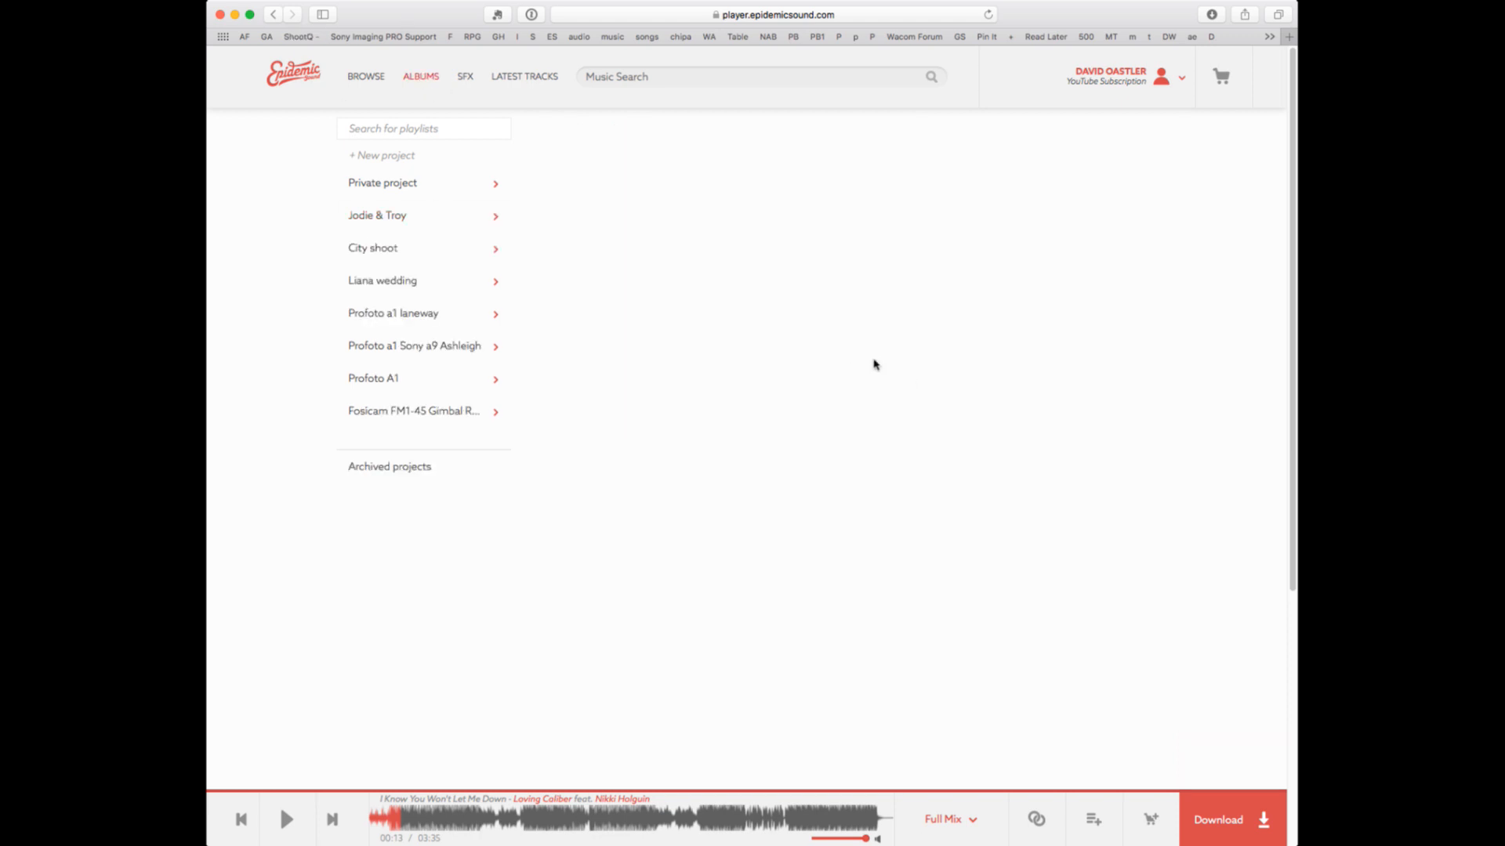
Step: Go to Albums and expand the full list of music categories
left_click(420, 76)
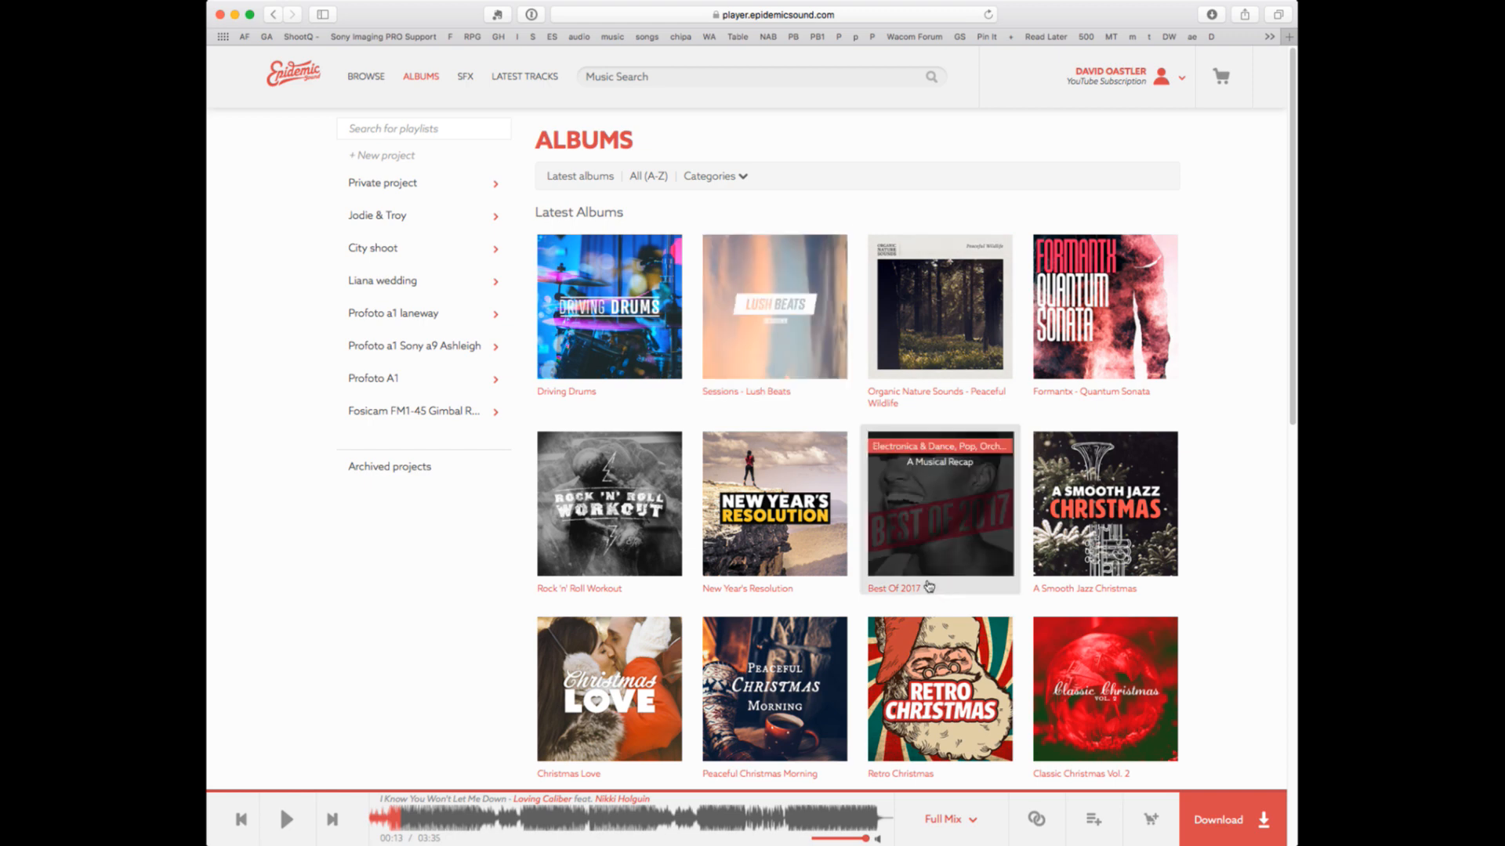
left_click(708, 176)
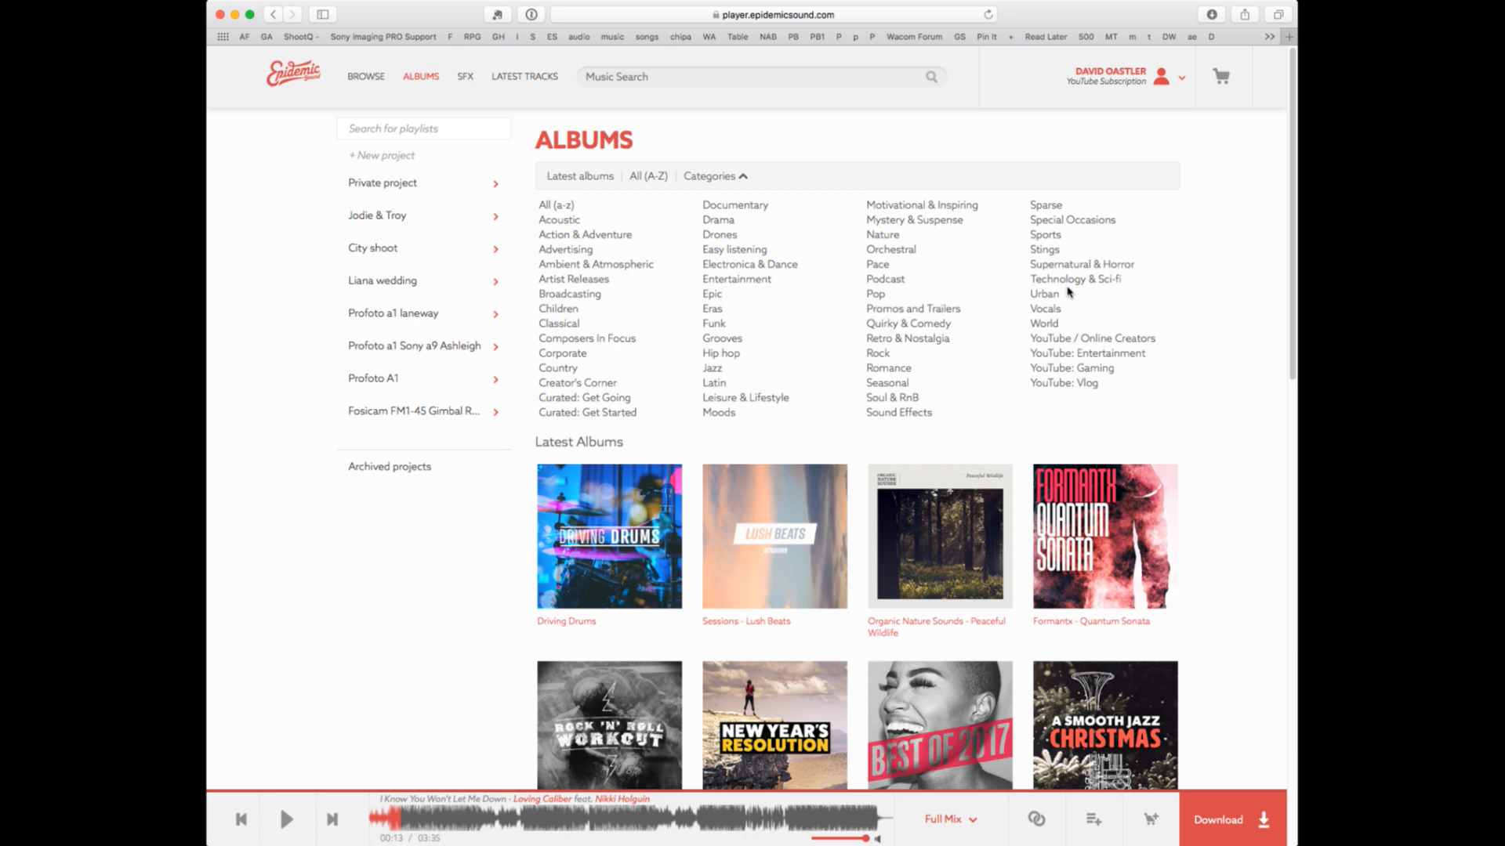
mouse_move(1044, 309)
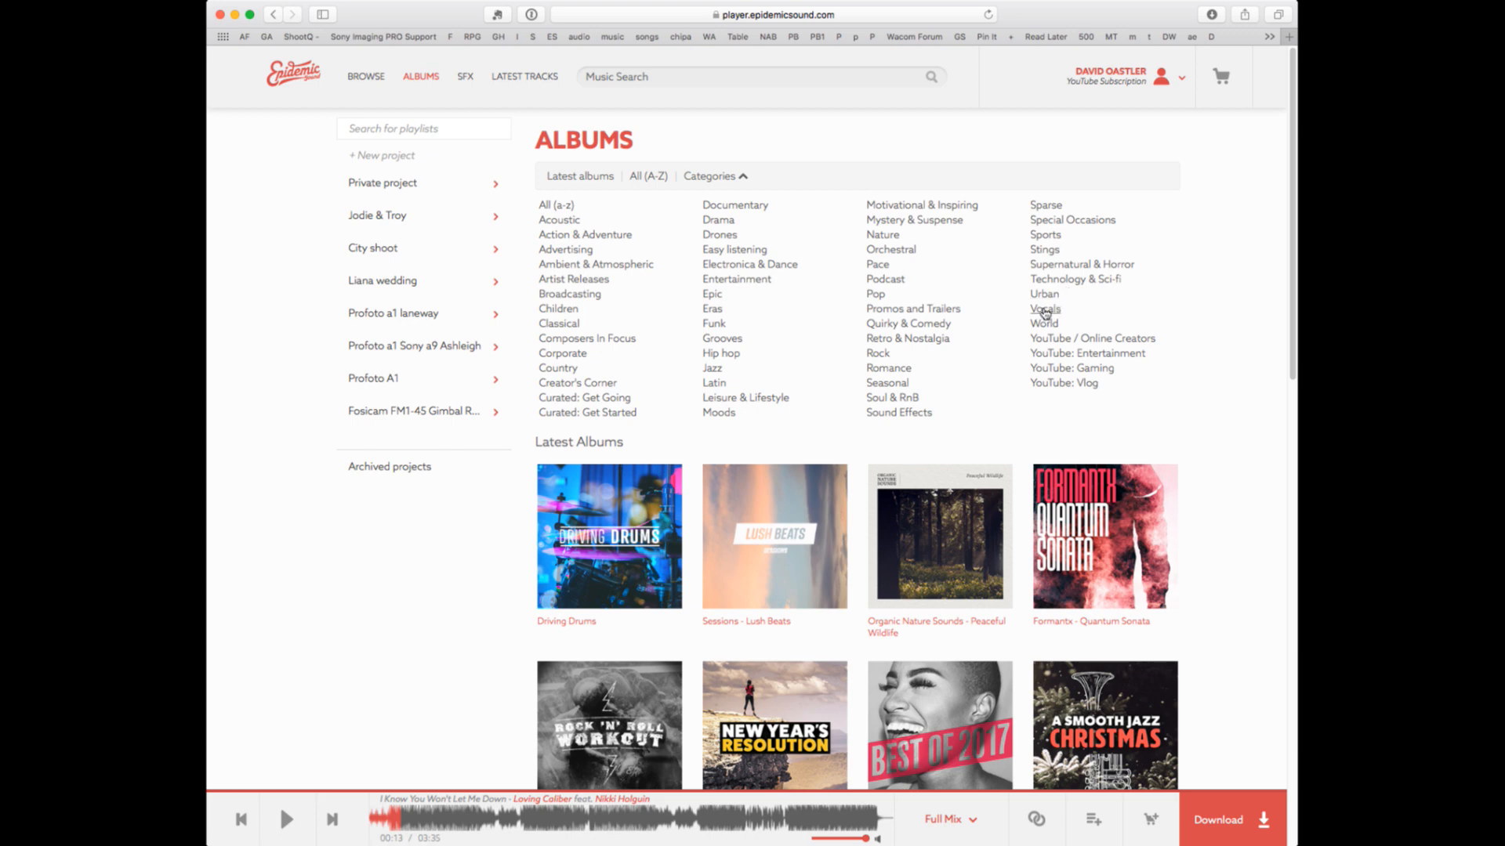
mouse_move(886, 370)
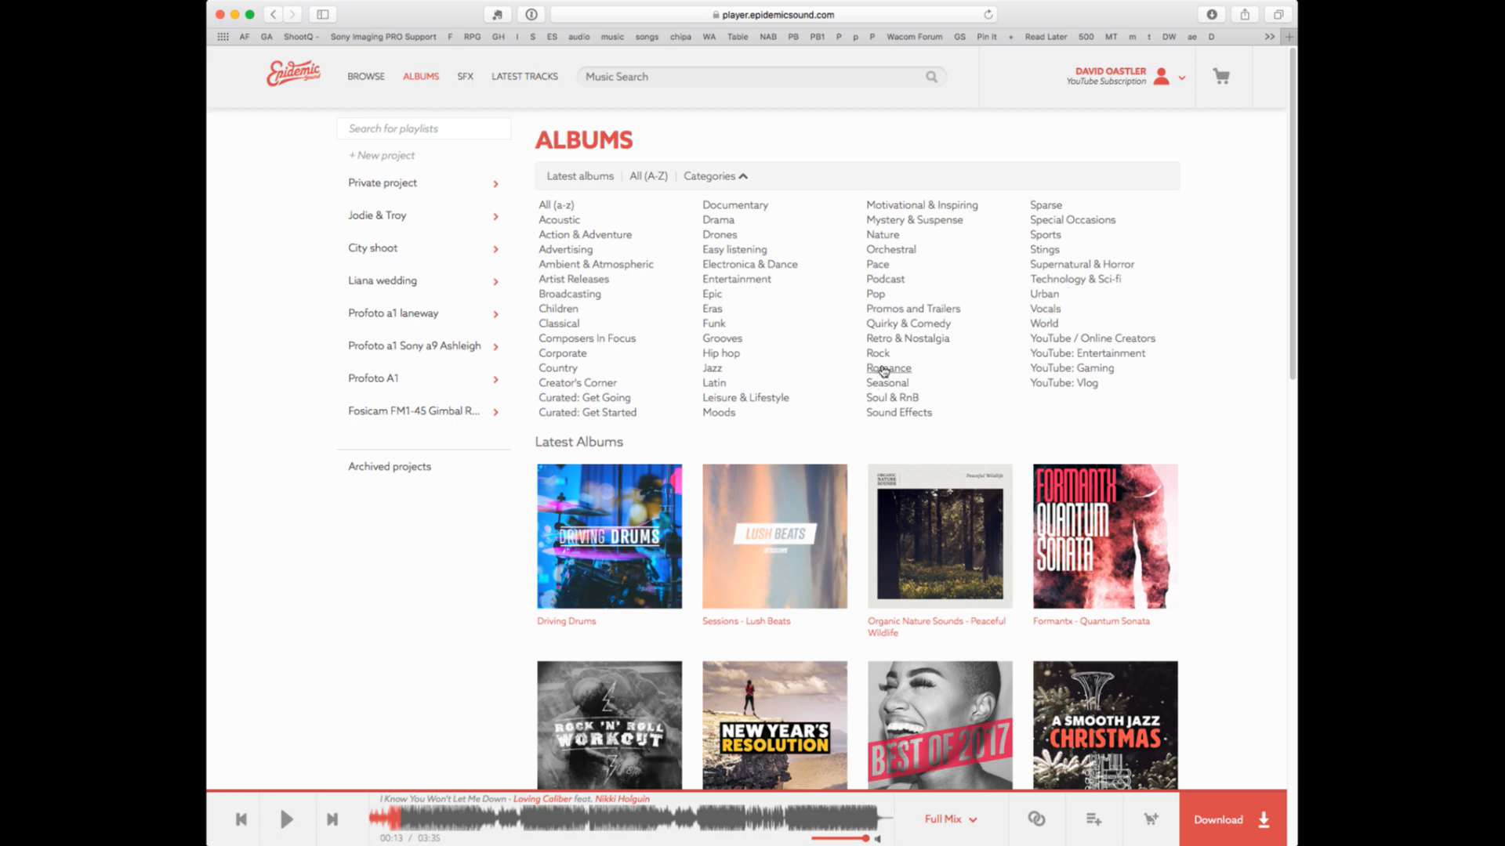
mouse_move(888, 368)
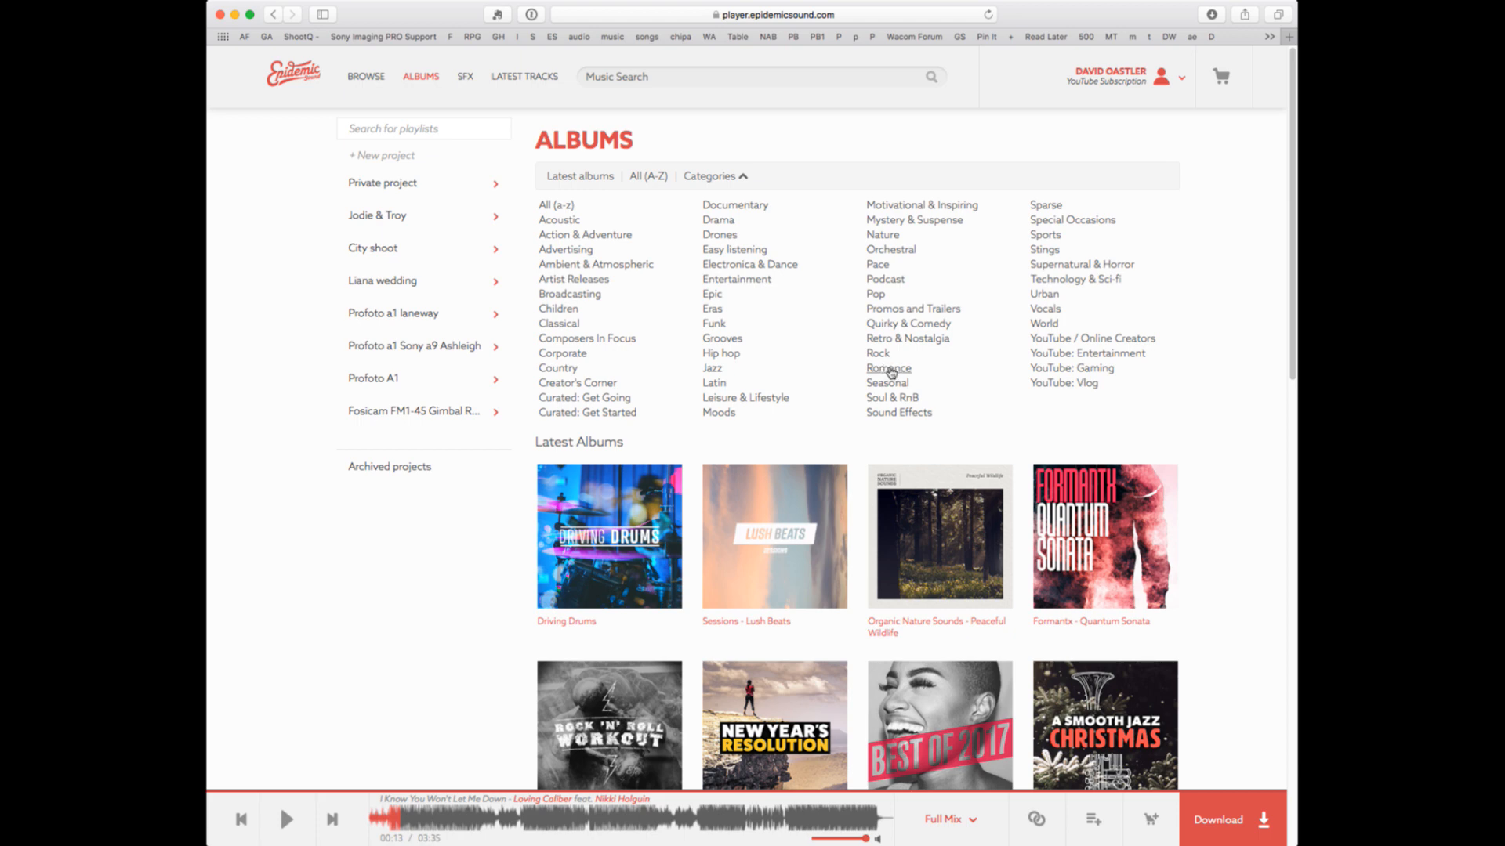
mouse_move(912, 377)
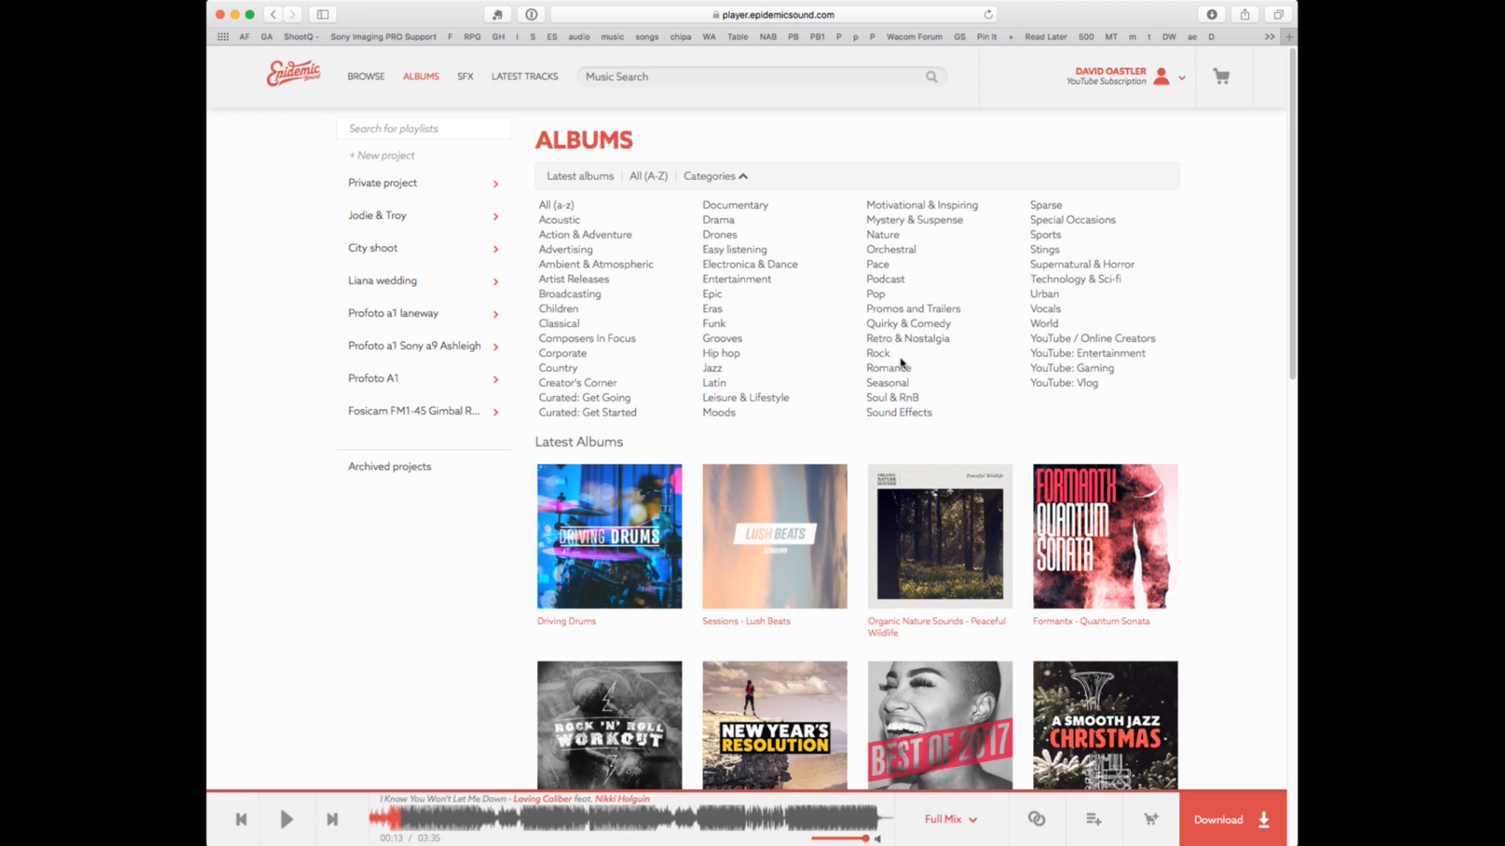
mouse_move(1290, 698)
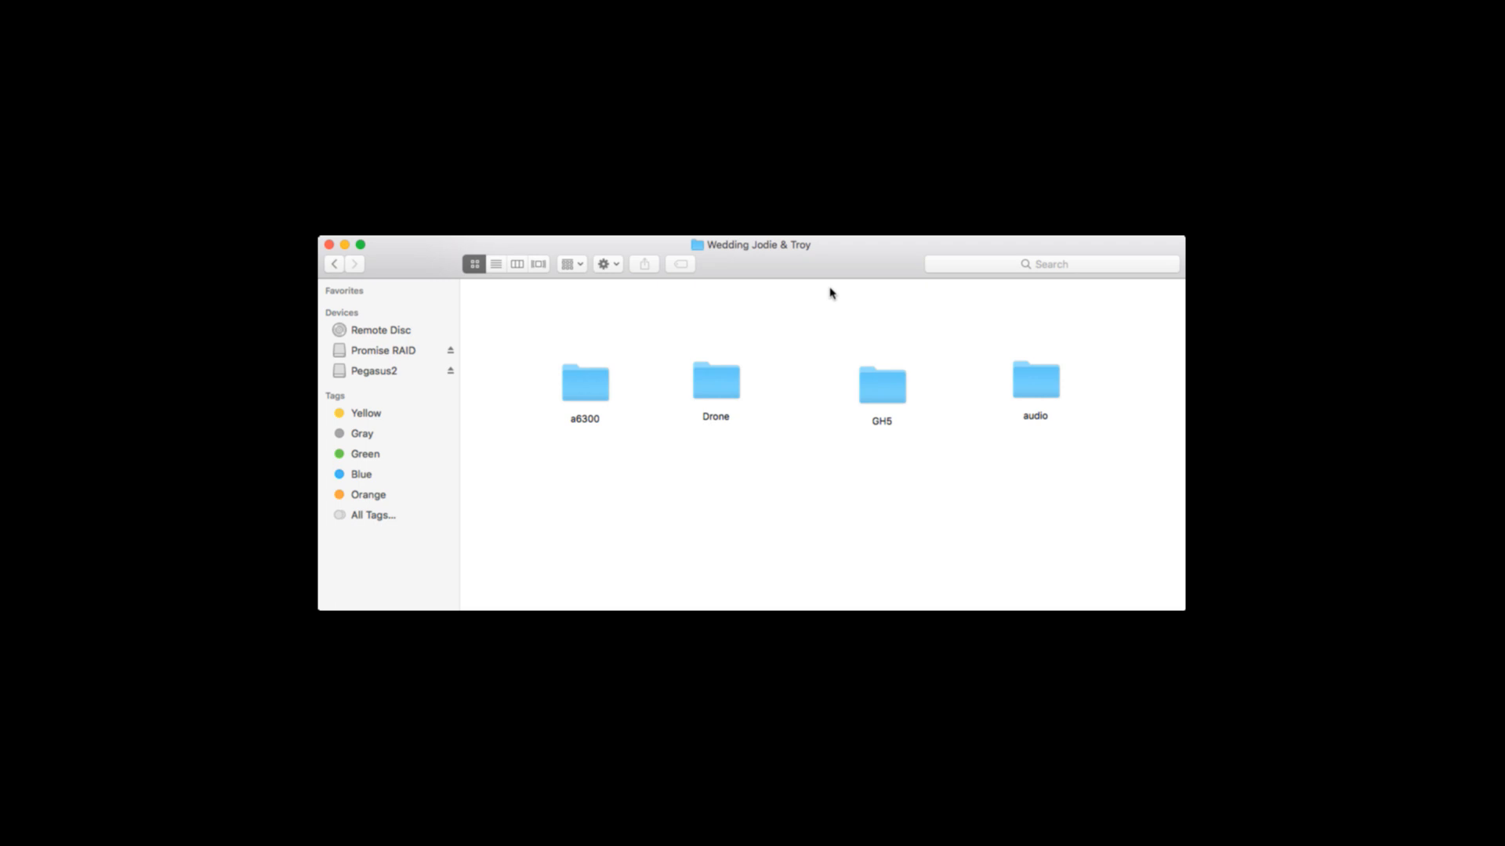
mouse_move(589, 390)
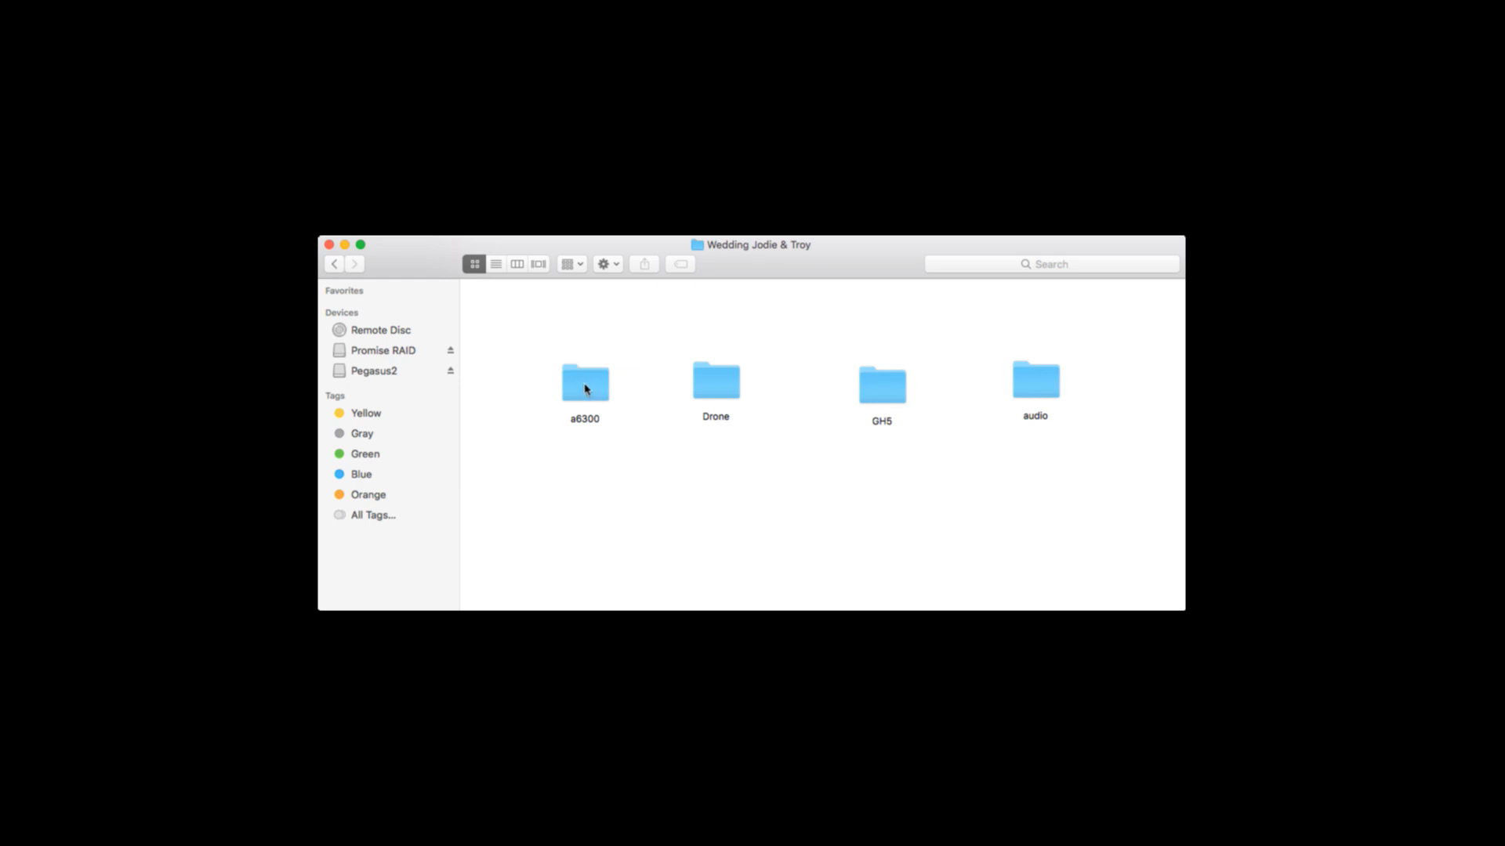
mouse_move(719, 387)
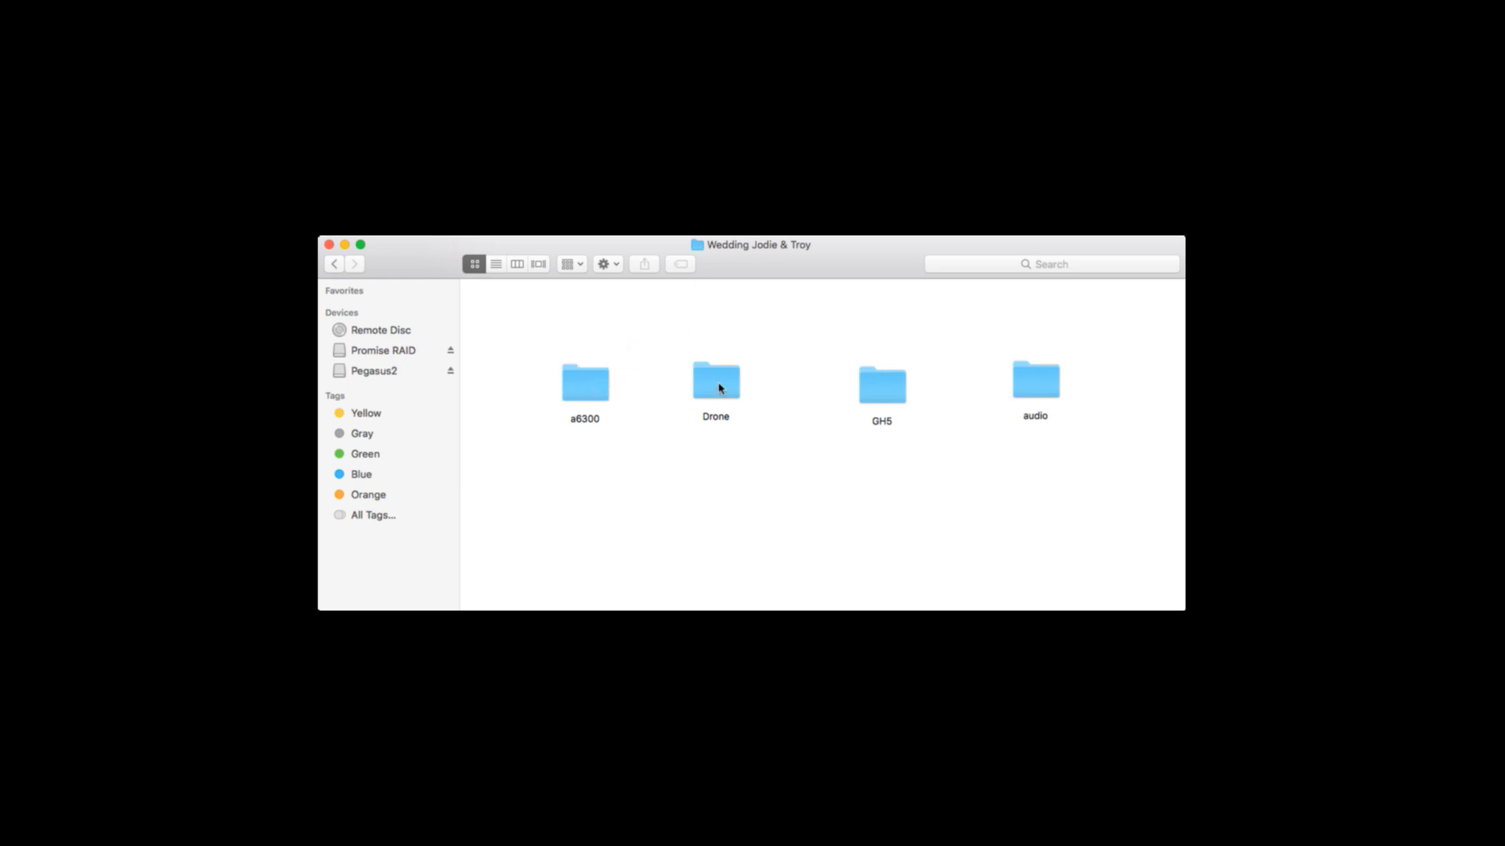
mouse_move(707, 379)
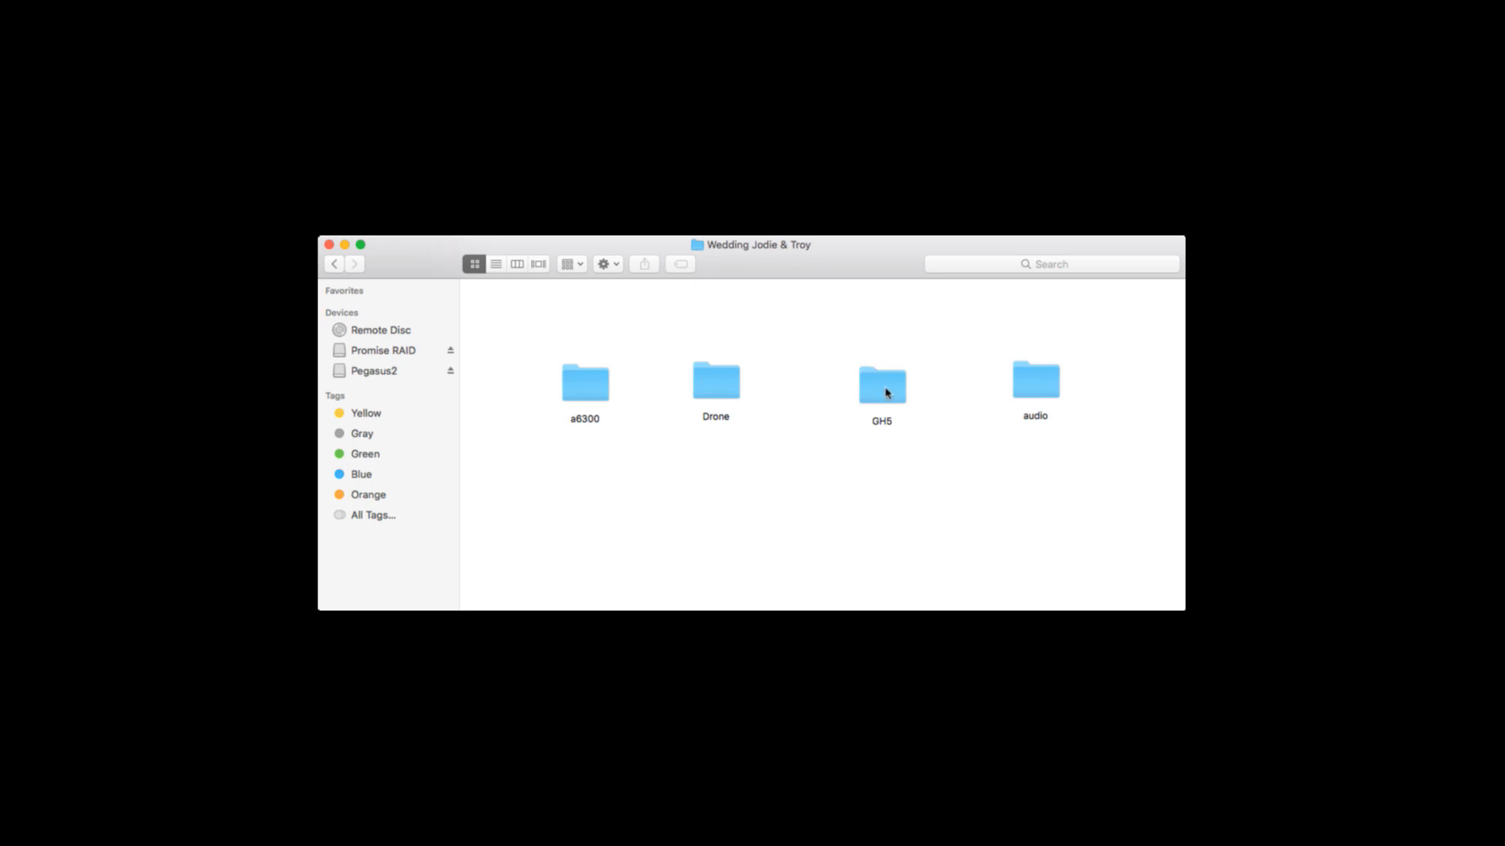
mouse_move(1049, 374)
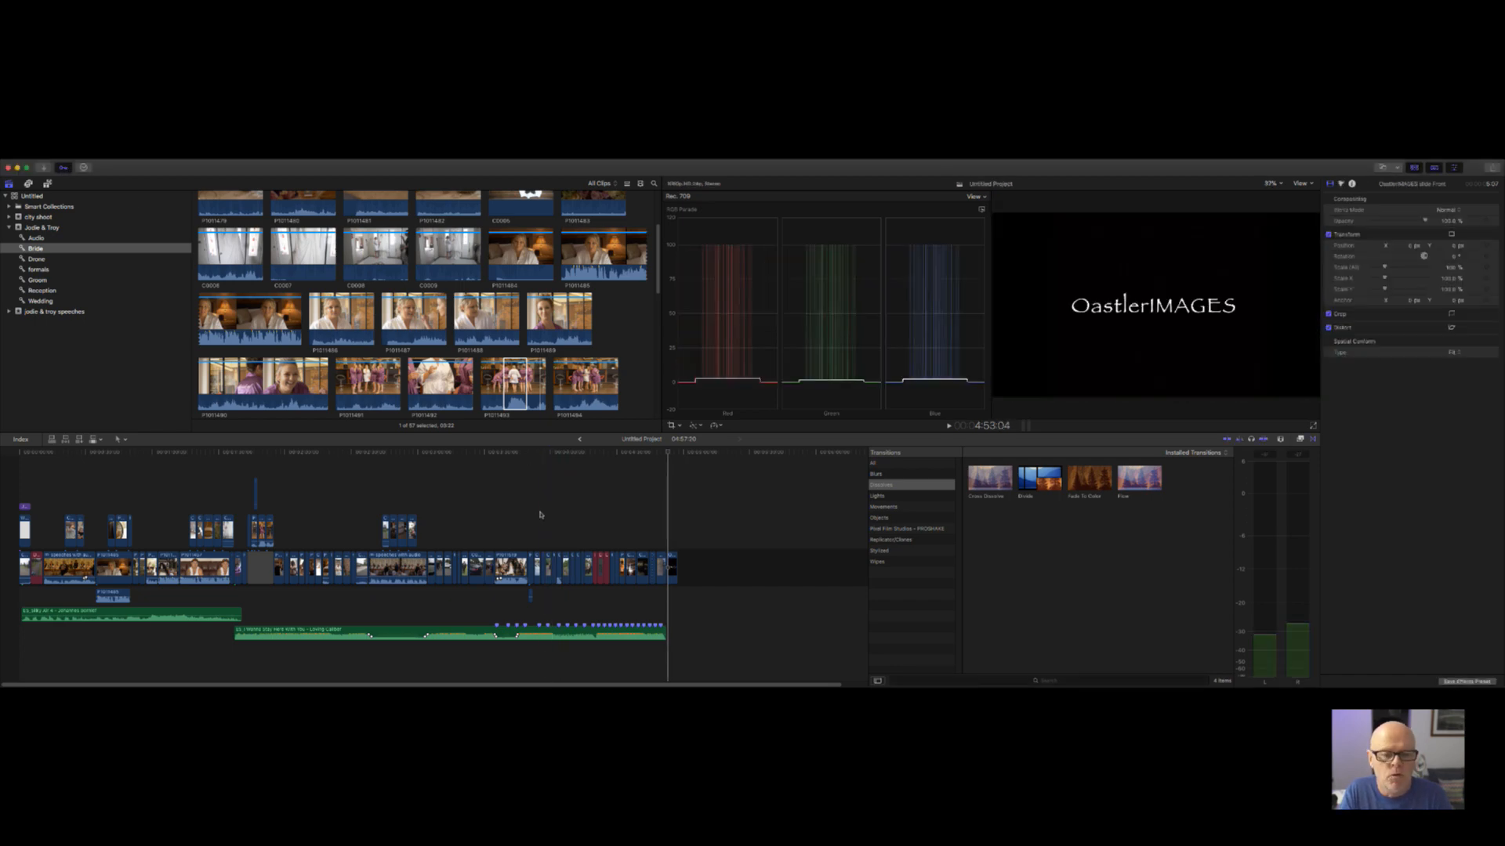
Step: Select the Bride keyword collection under Jodie & Troy and play a bride interview clip
left_click(572, 469)
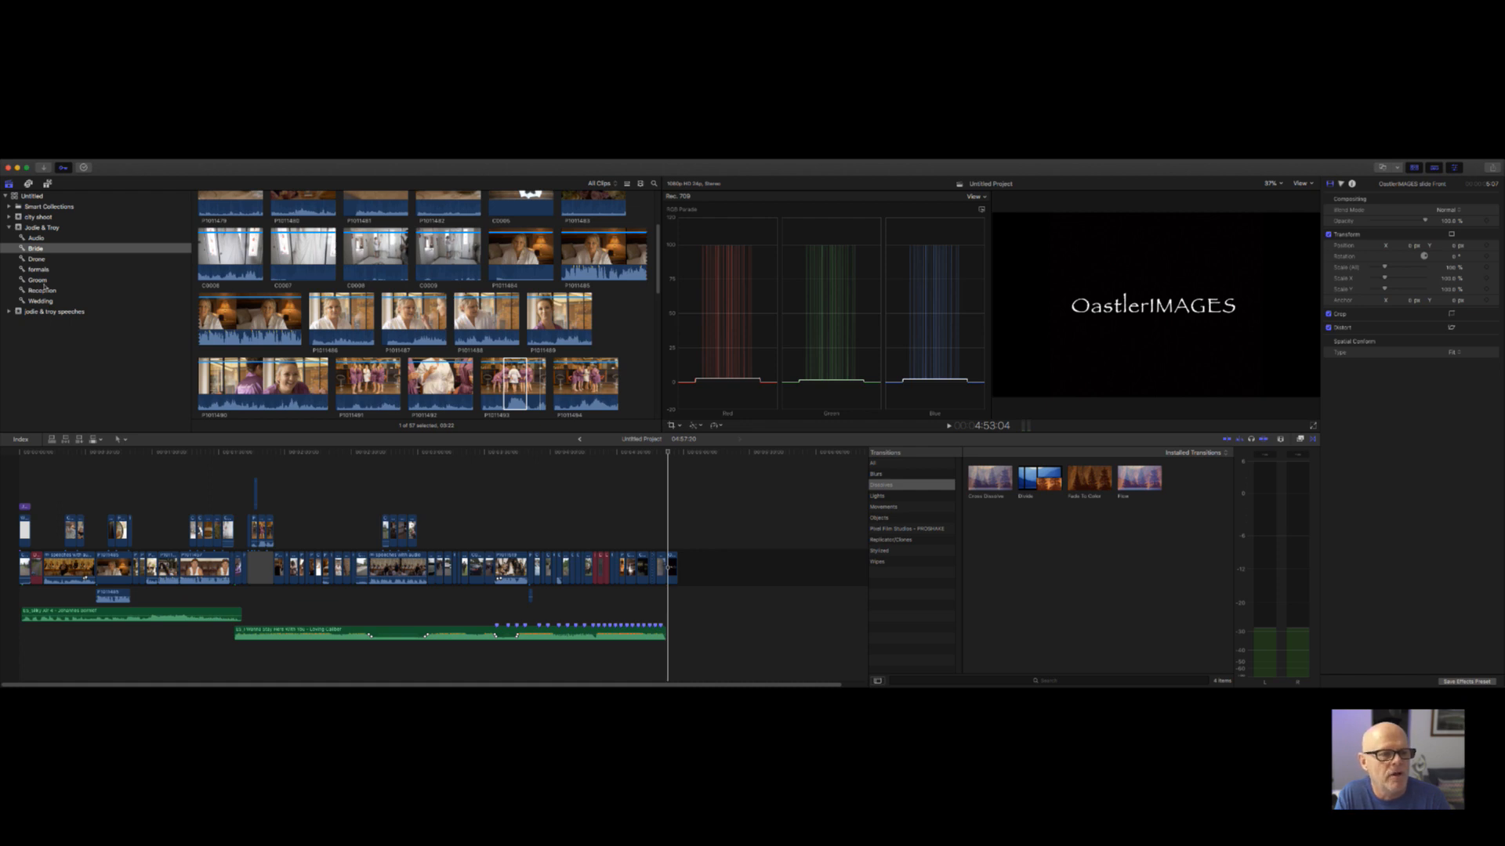
left_click(34, 237)
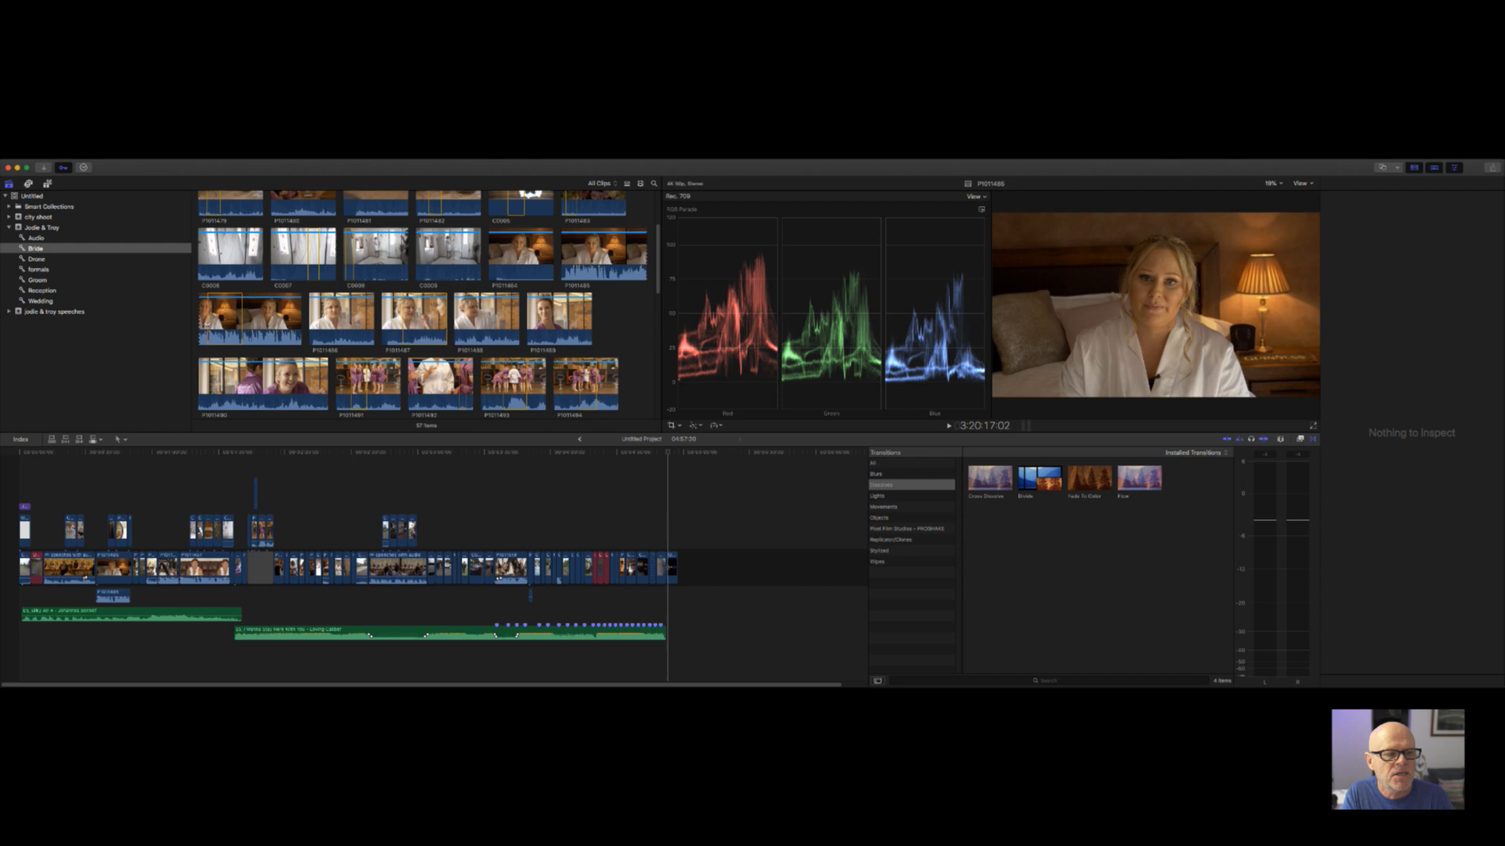
Step: Select the opening 'Jodie & Troy' title to show its text settings in the Inspector
left_click(222, 317)
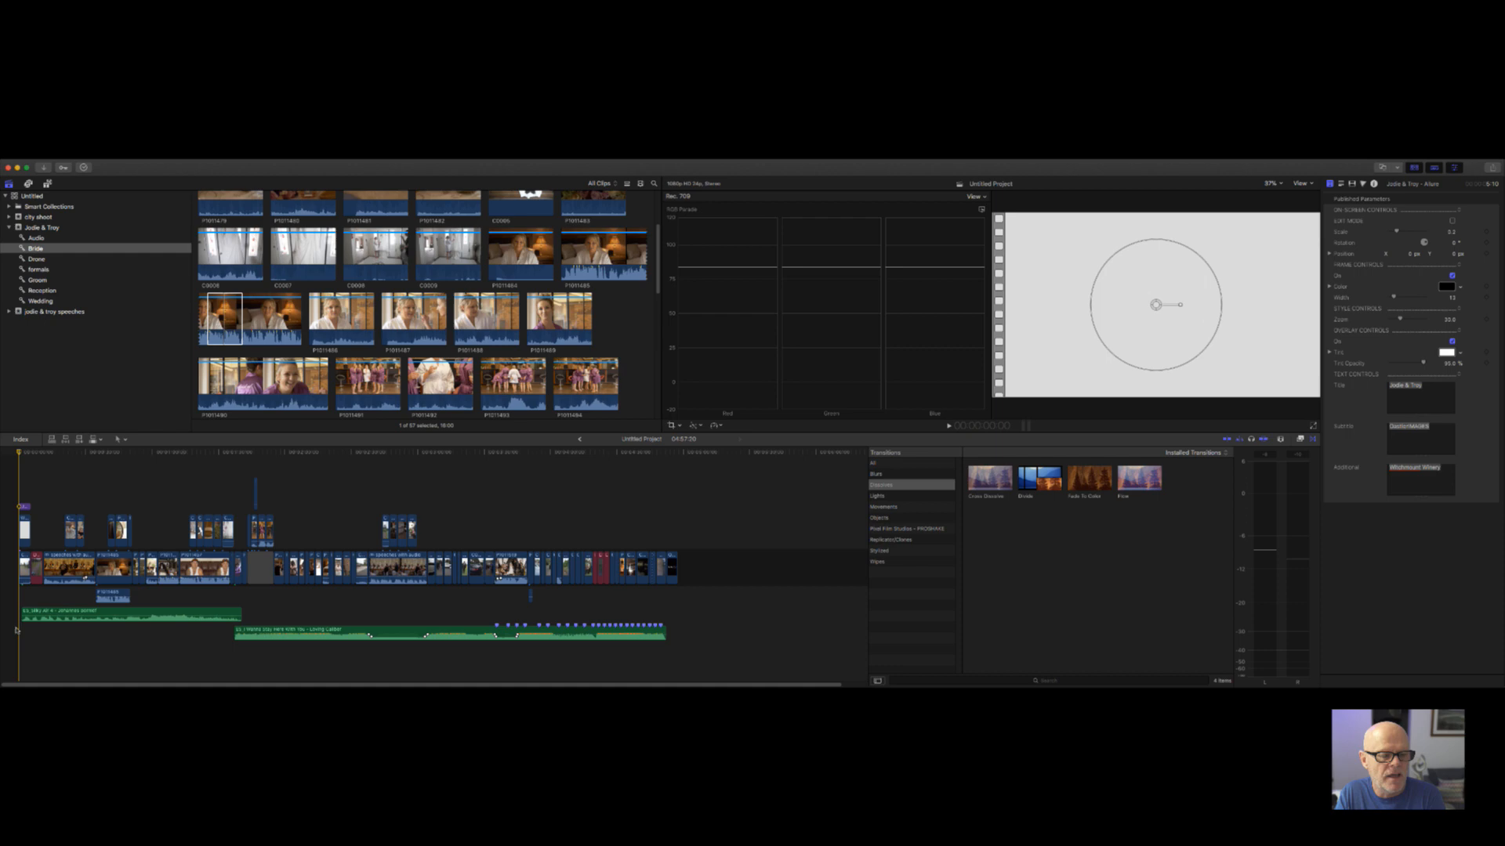
left_click(226, 649)
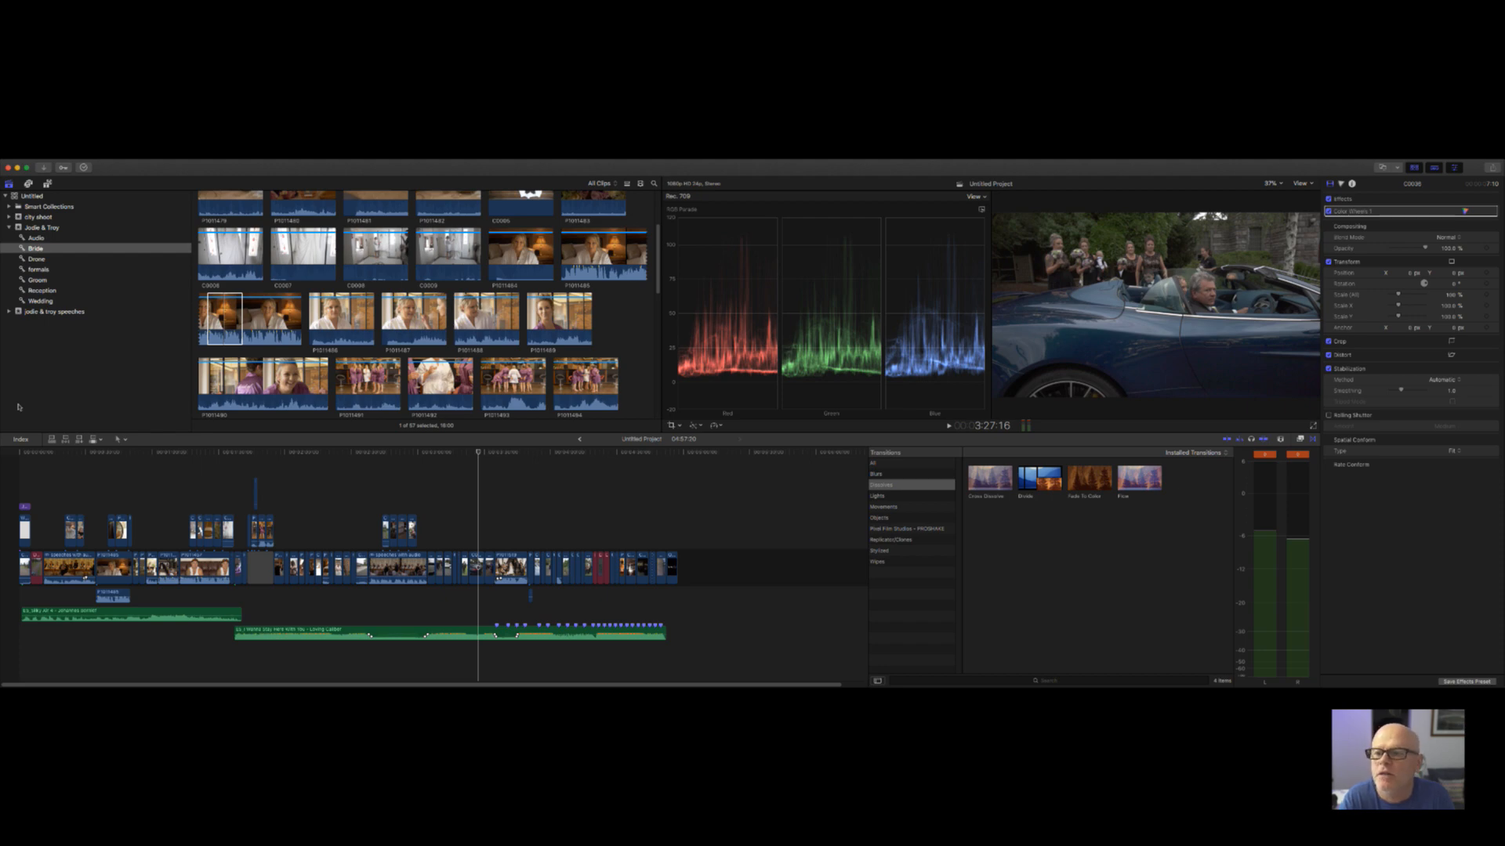
key("space")
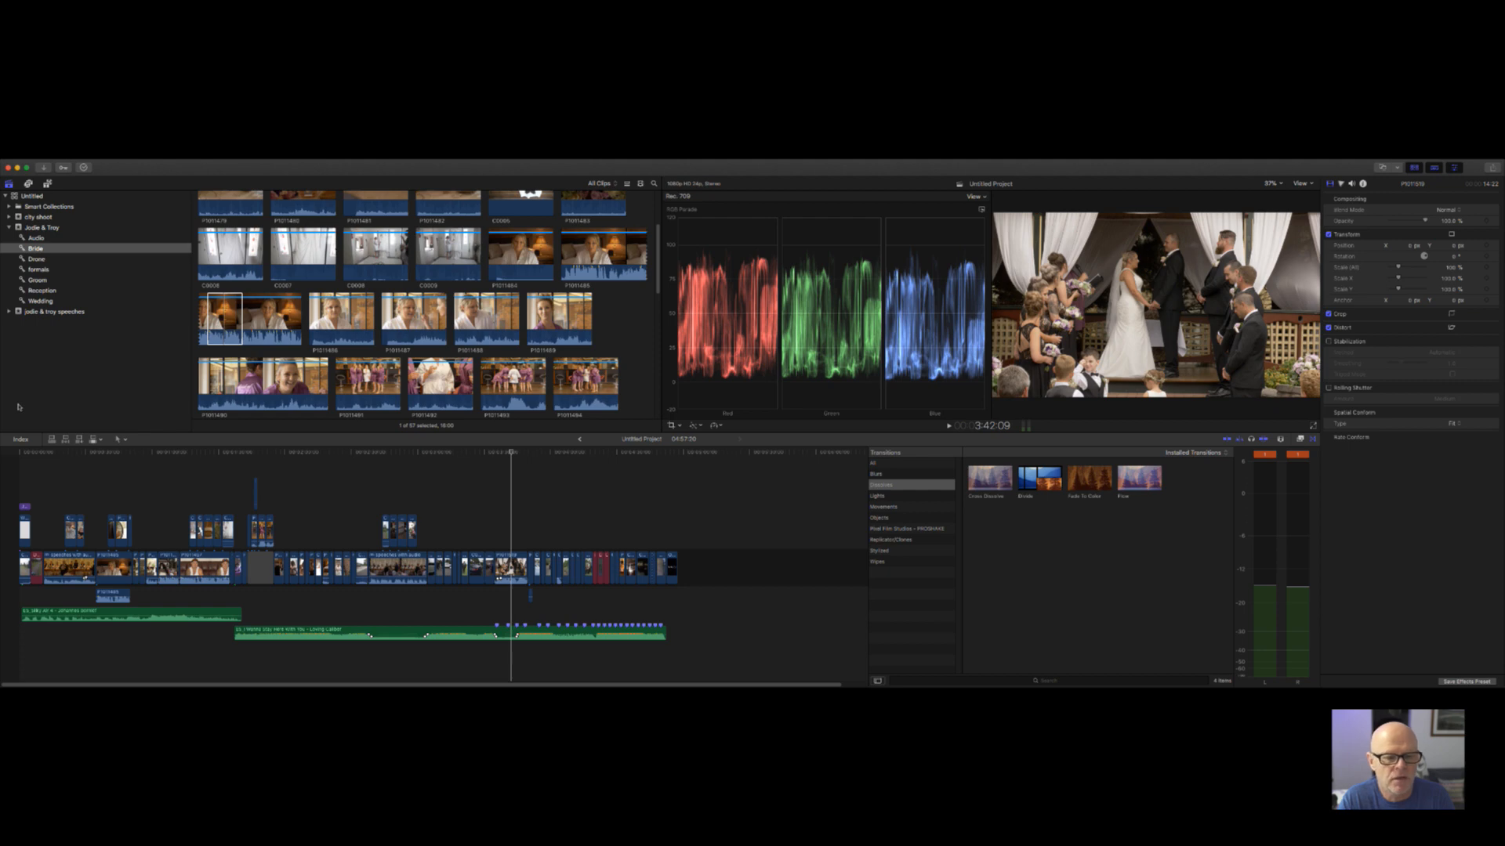
key("space")
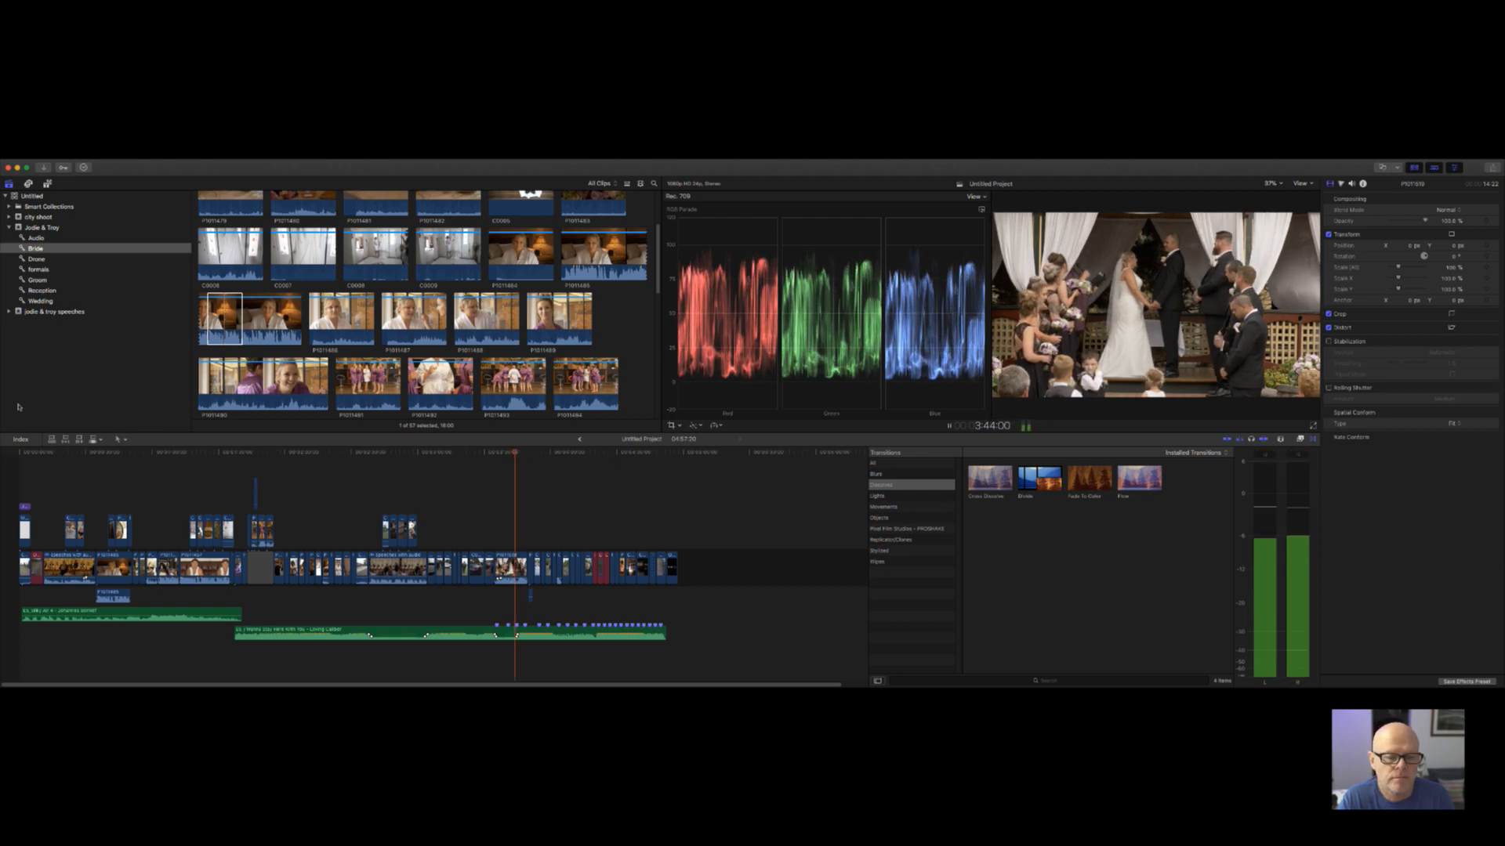